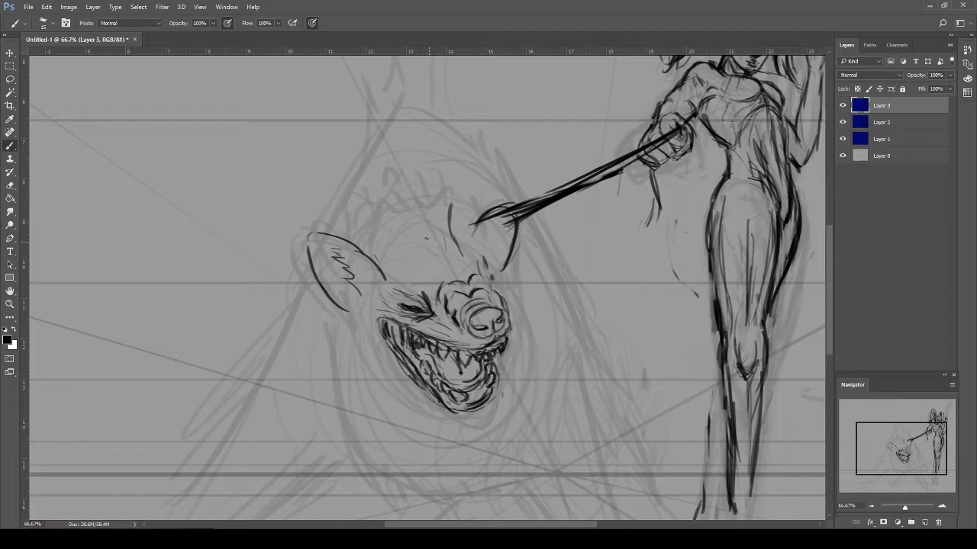
Darken the sketch lines over Harley's figure, the hyena's head and the leash on Layer 3.
scroll("down", 3)
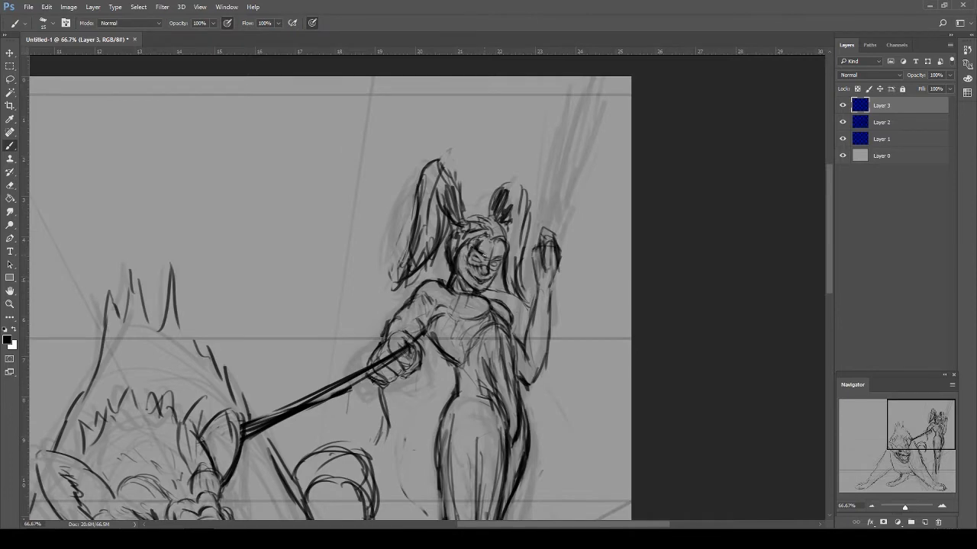
left_click_drag(534, 237, 576, 92)
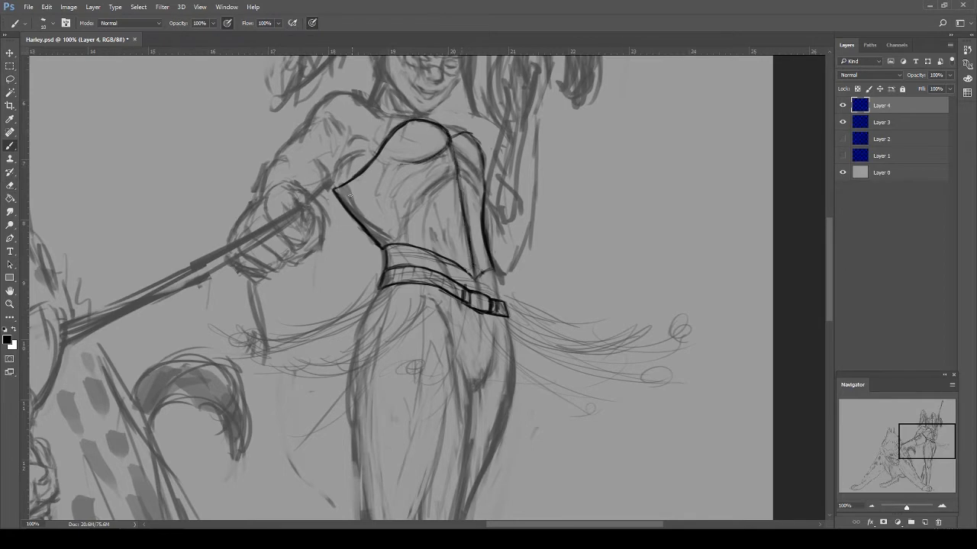
Ink the clean outline of Harley's corset and belt on a new layer.
left_click_drag(435, 190, 476, 283)
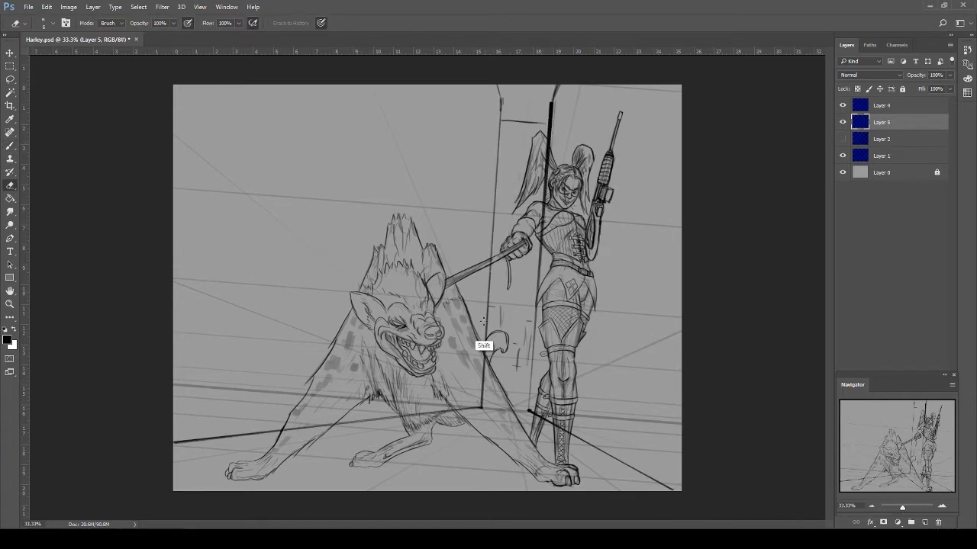
Add a new layer for the perspective sketch of the alley walls and buildings.
left_click(843, 105)
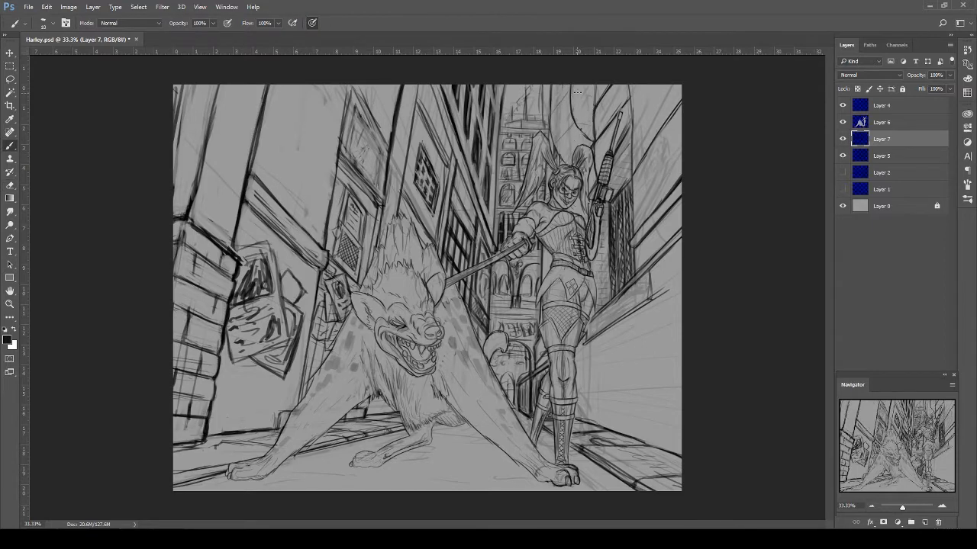
Set up the Harley Lines group and L. Colour layer for Harley's flat colours.
left_click(881, 156)
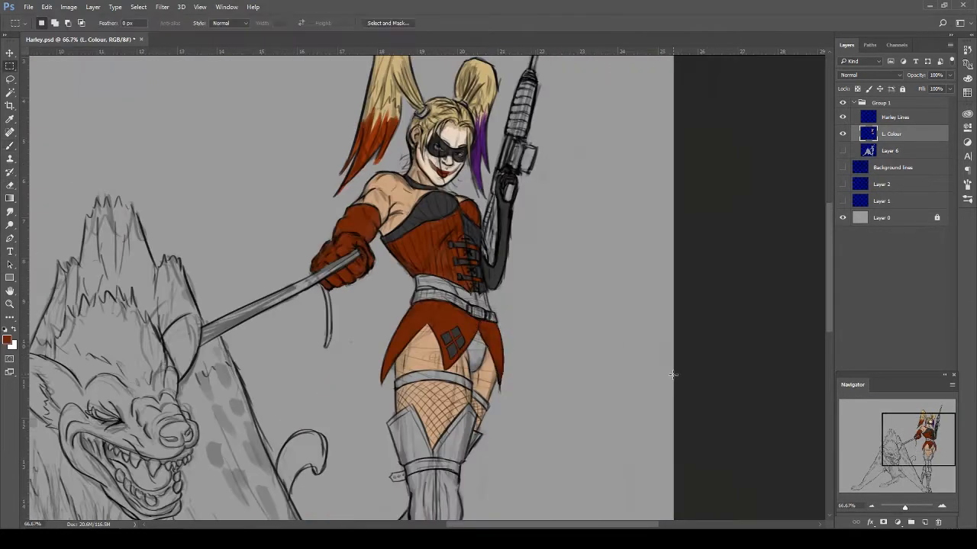
Paint the hyena's tan spotted fur and pale chest, and recolour Harley's boots red.
left_click(7, 334)
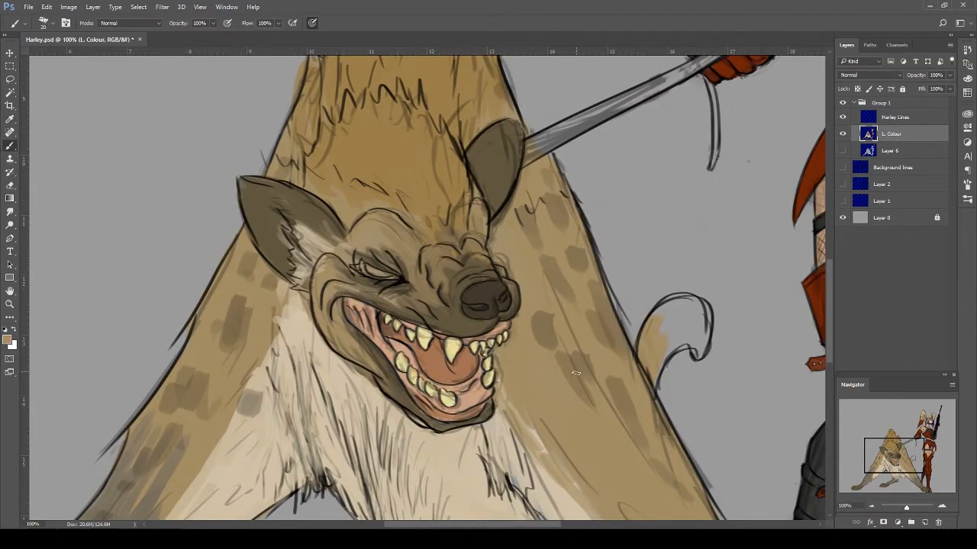
scroll("down", 3)
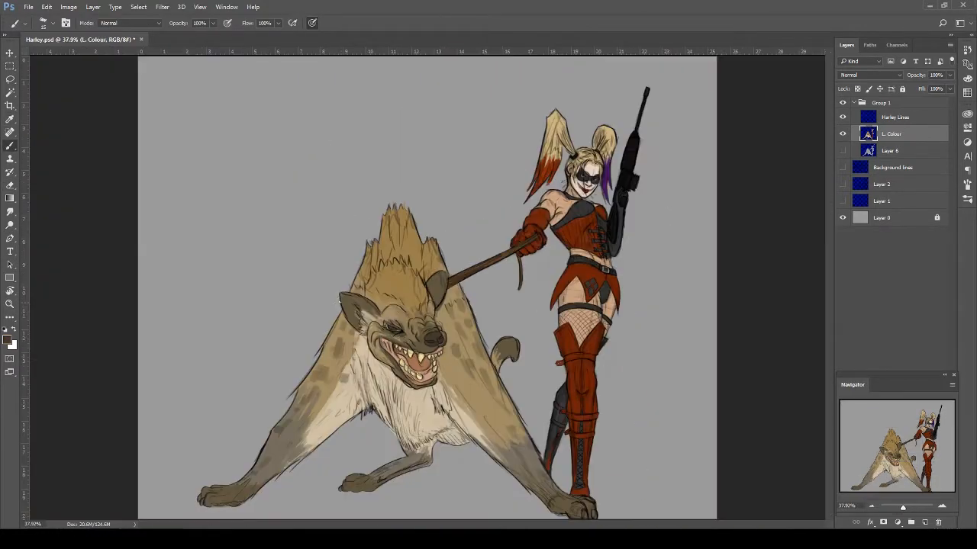
Show the background lines, add Group 2's colour layer, and paint flat alley wall colours.
left_click(842, 167)
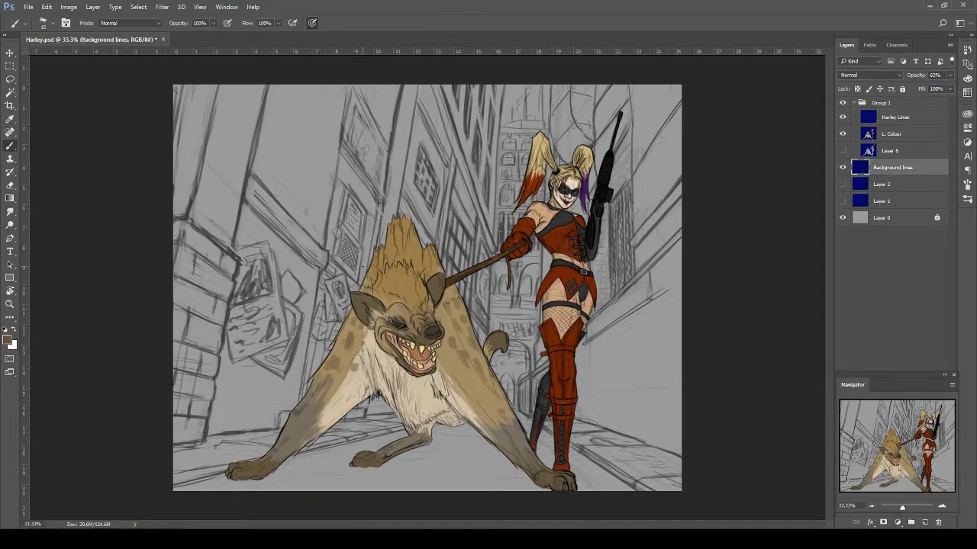
left_click(894, 117)
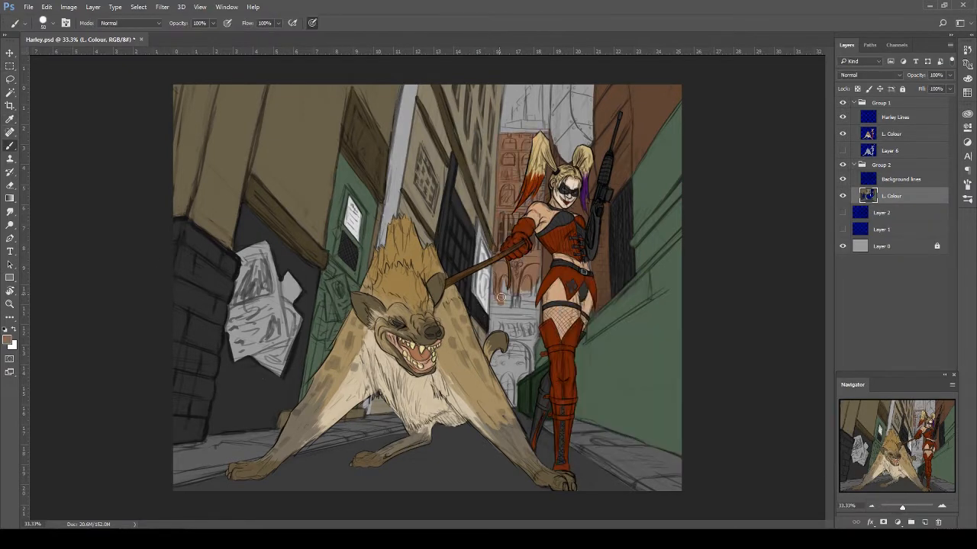
left_click_drag(500, 298, 542, 118)
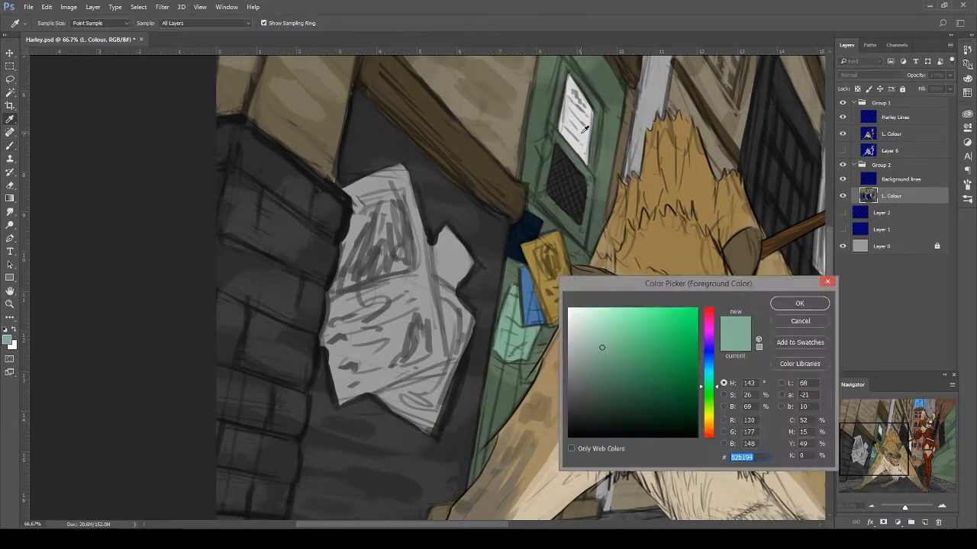
Choose dark grey and brush arched windows and a balcony railing onto the brick building.
left_click(799, 302)
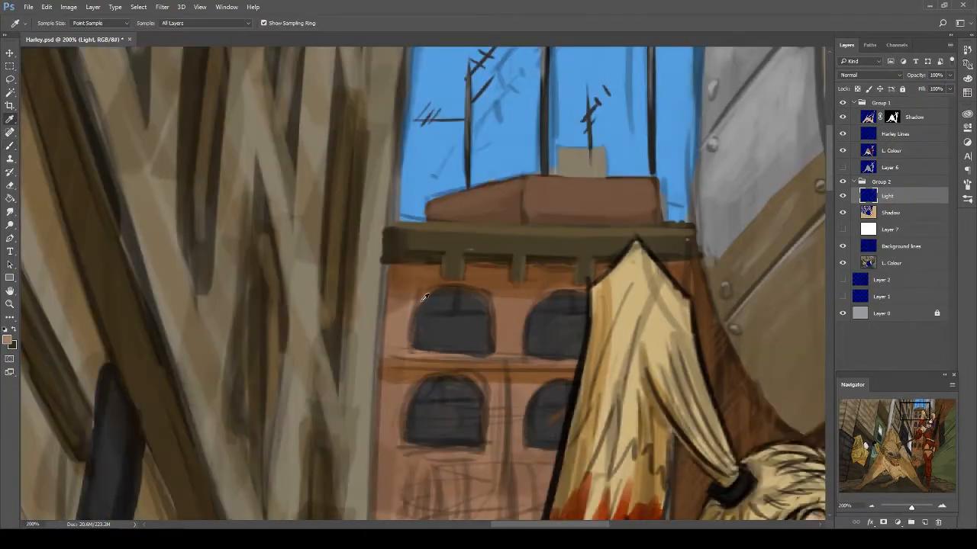
left_click(5, 341)
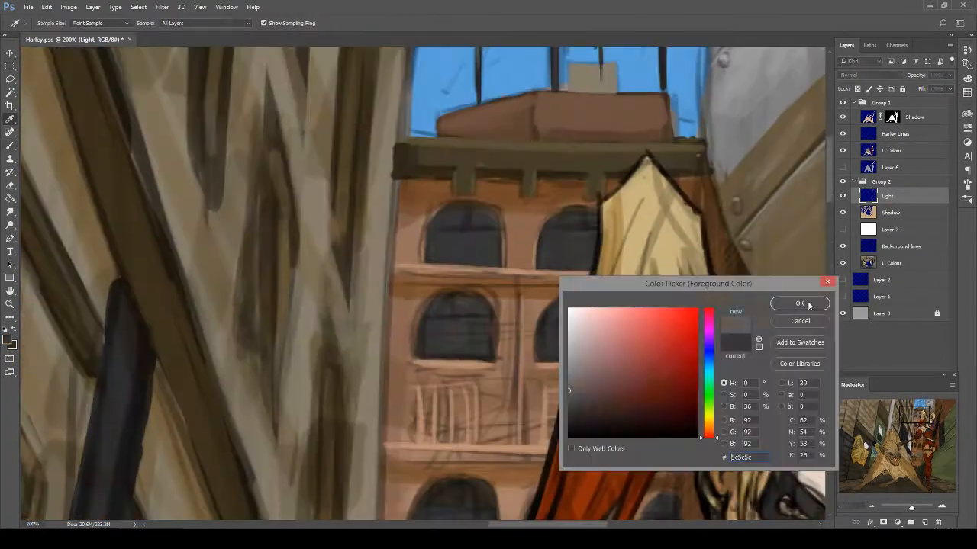
left_click(799, 303)
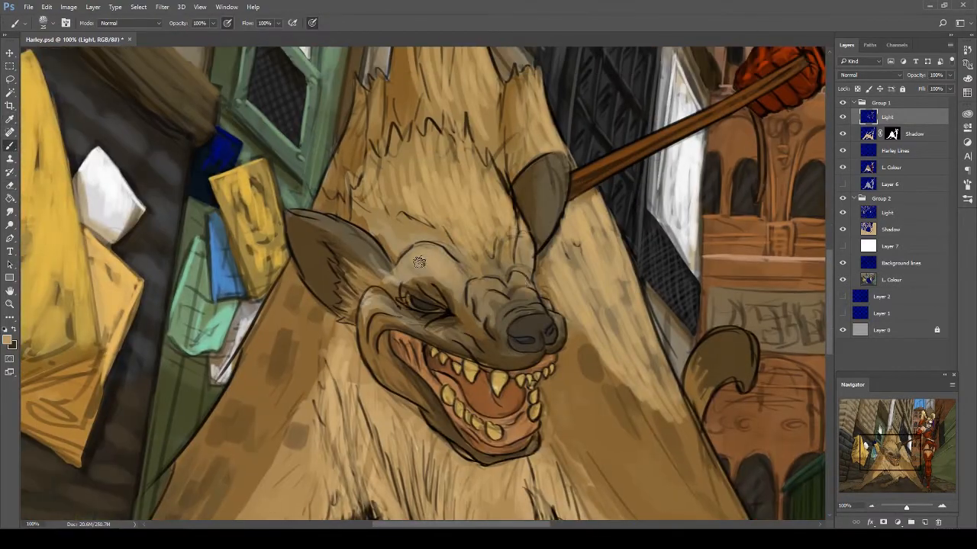
Pick a warm tan foreground colour for highlighting the hyena's head and fur.
left_click(7, 338)
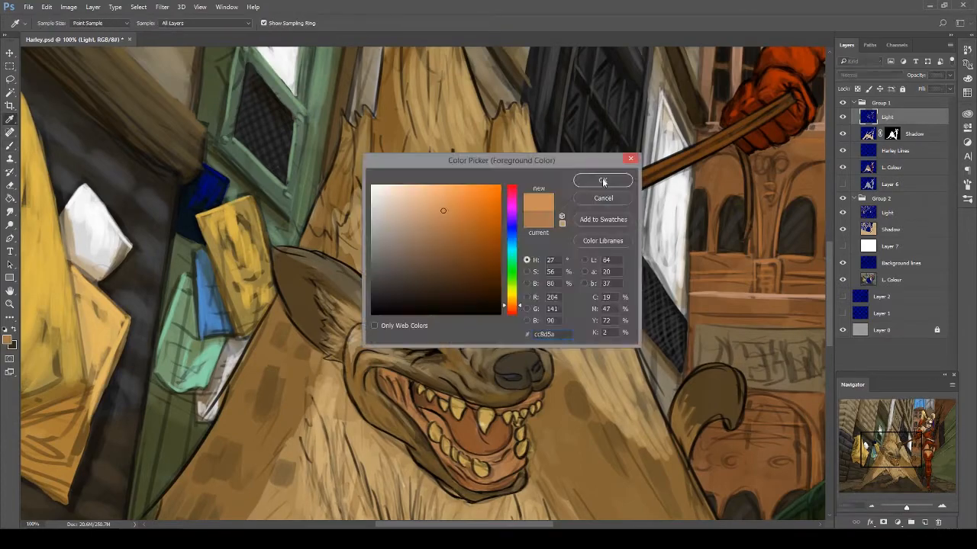
left_click(603, 181)
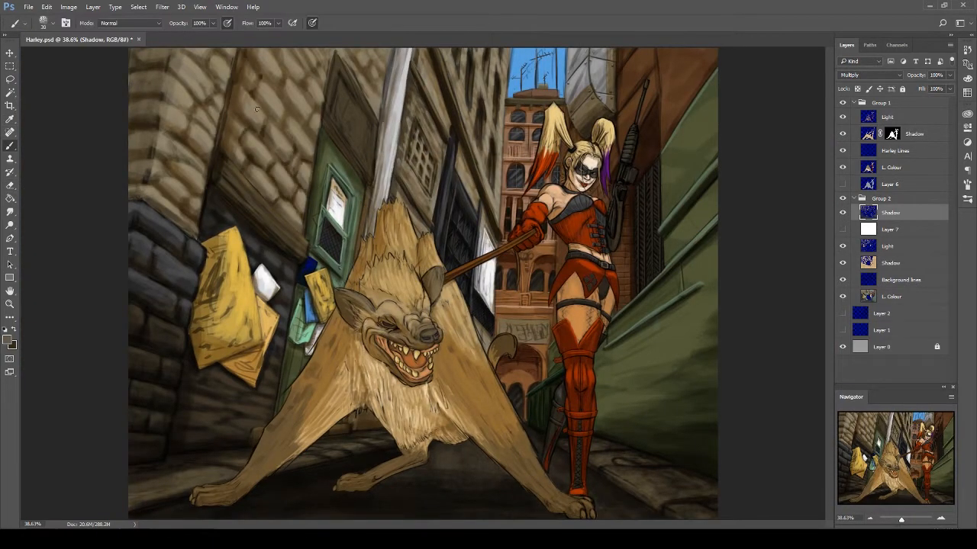
Add a Multiply Shadow layer atop Group 1 for darker hyena fur shading.
left_click(887, 117)
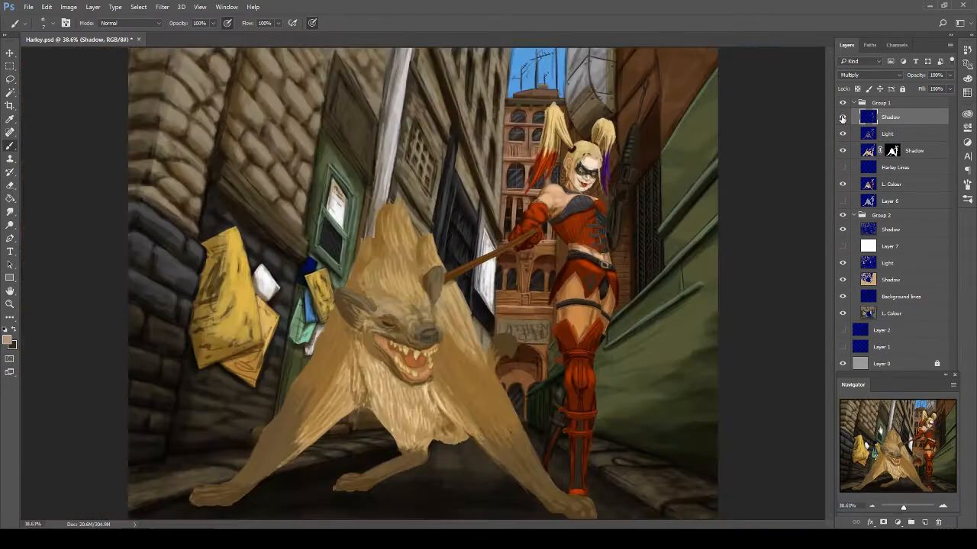
left_click(895, 167)
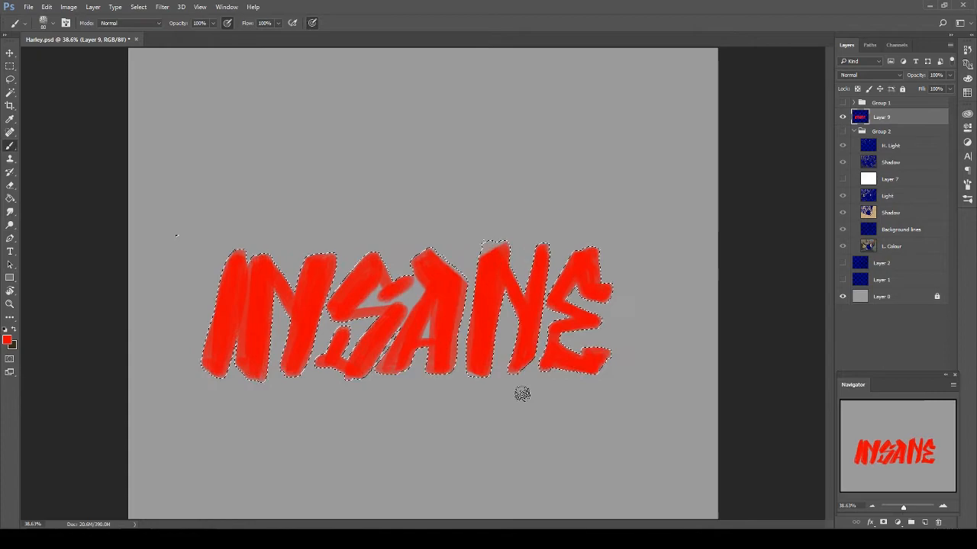
Pick bright pink in the Color Picker for striping the INSANE graffiti lettering.
left_click(7, 340)
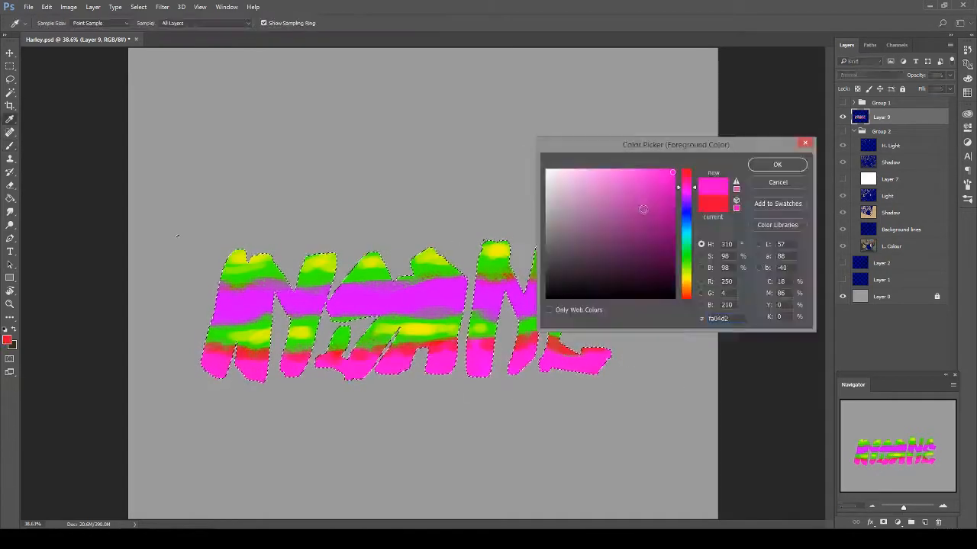
left_click(777, 164)
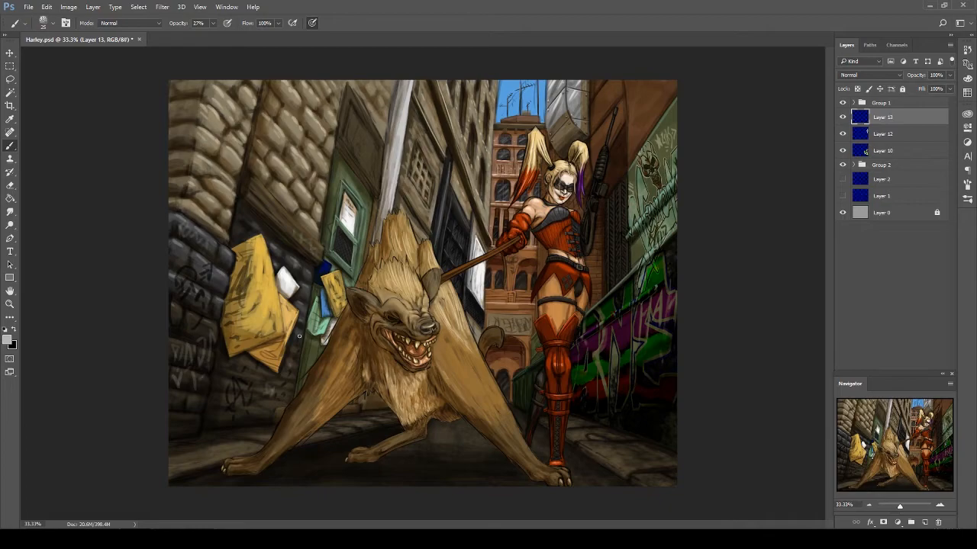
Pick a deep red paint colour from the colour chooser for the left-wall tags.
left_click(10, 336)
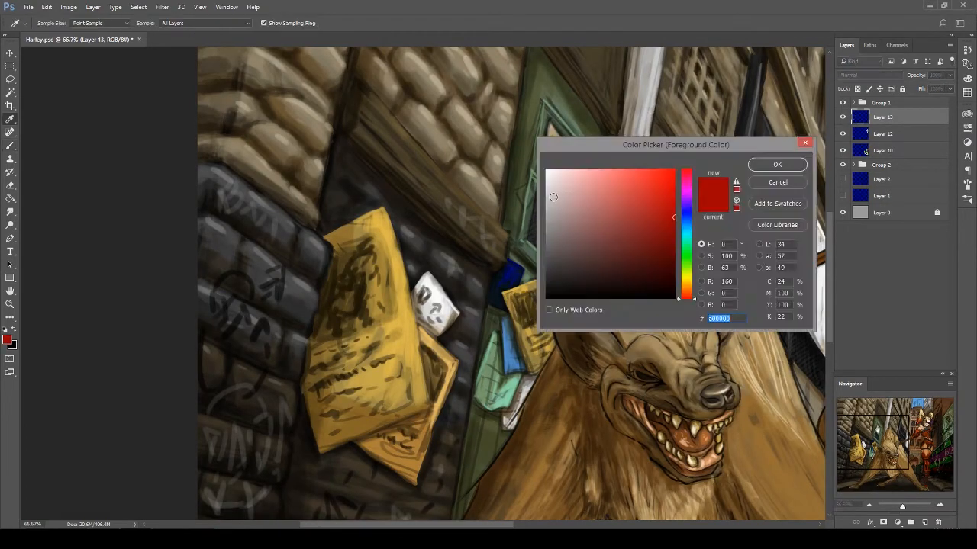